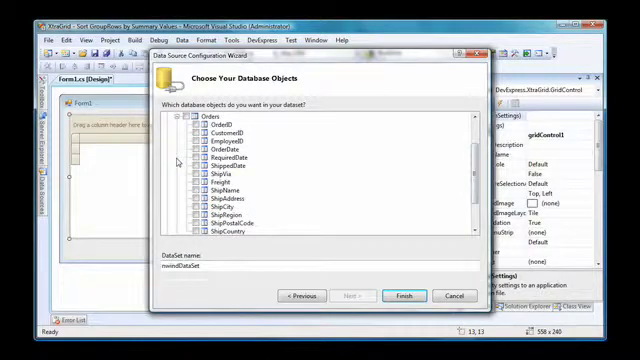
Include the remaining Orders field and finish the Data Source Configuration Wizard for nwindDataSet.
click(188, 117)
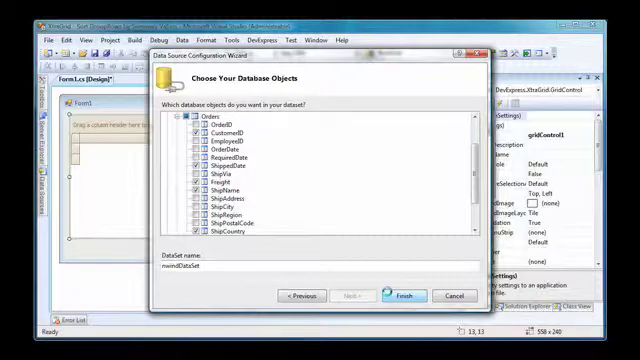
click(401, 295)
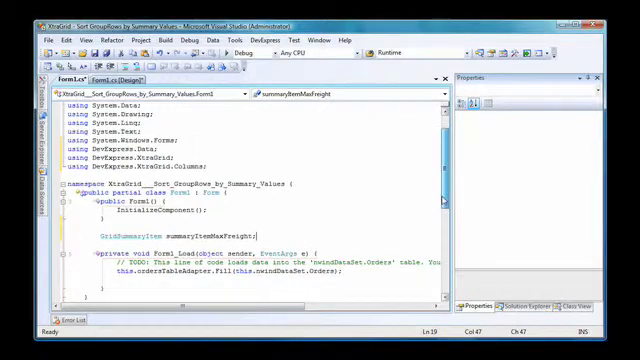
Scroll Form1.cs to where the GridSummaryItem summaryItemMaxFreight field declaration goes.
scroll(down, 3)
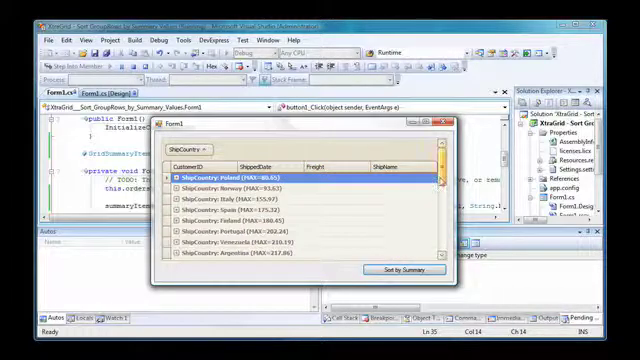
Scroll the running form to see the ascending order end at Canada 379.13 through Germany 1007.64.
scroll(down, 3)
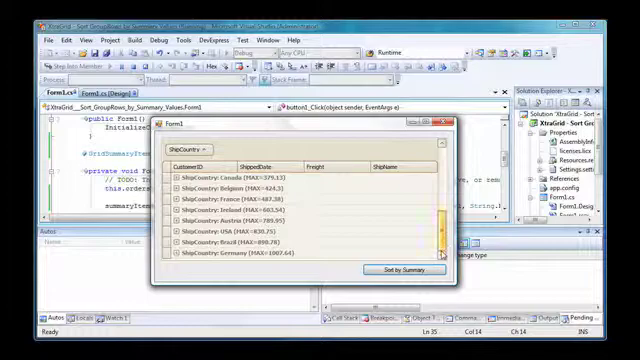